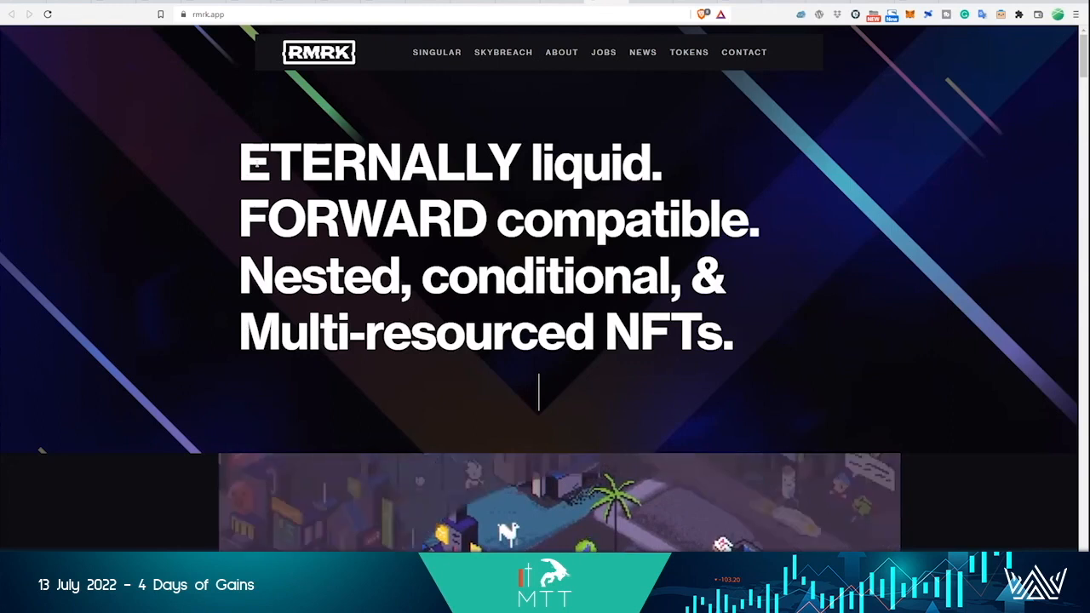
{"action": "scroll", "scroll_direction": "down", "scroll_amount": 3}
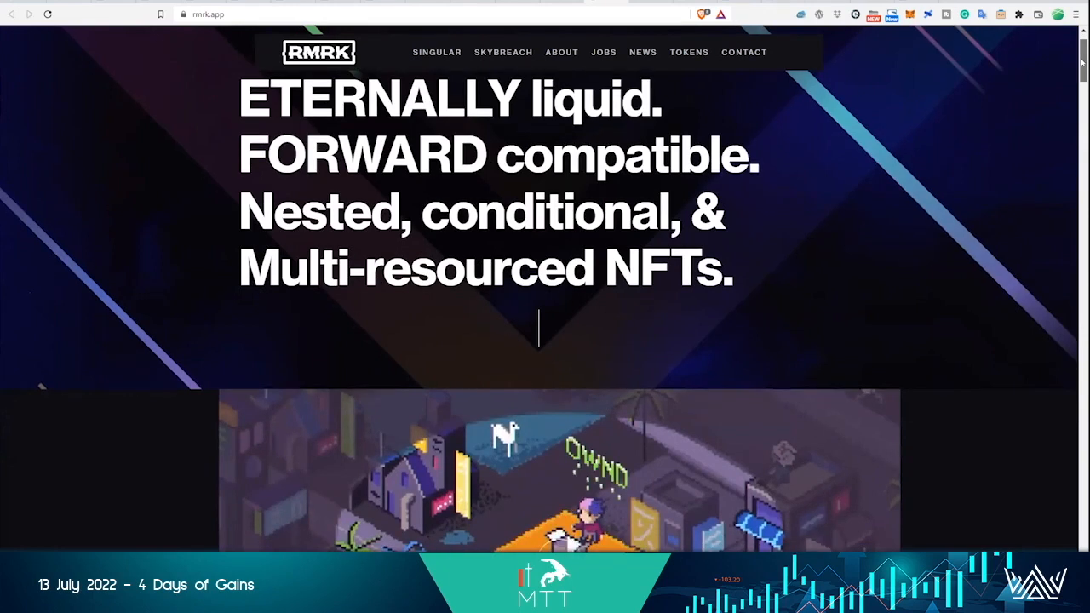
{"action": "scroll", "scroll_direction": "down", "scroll_amount": 3}
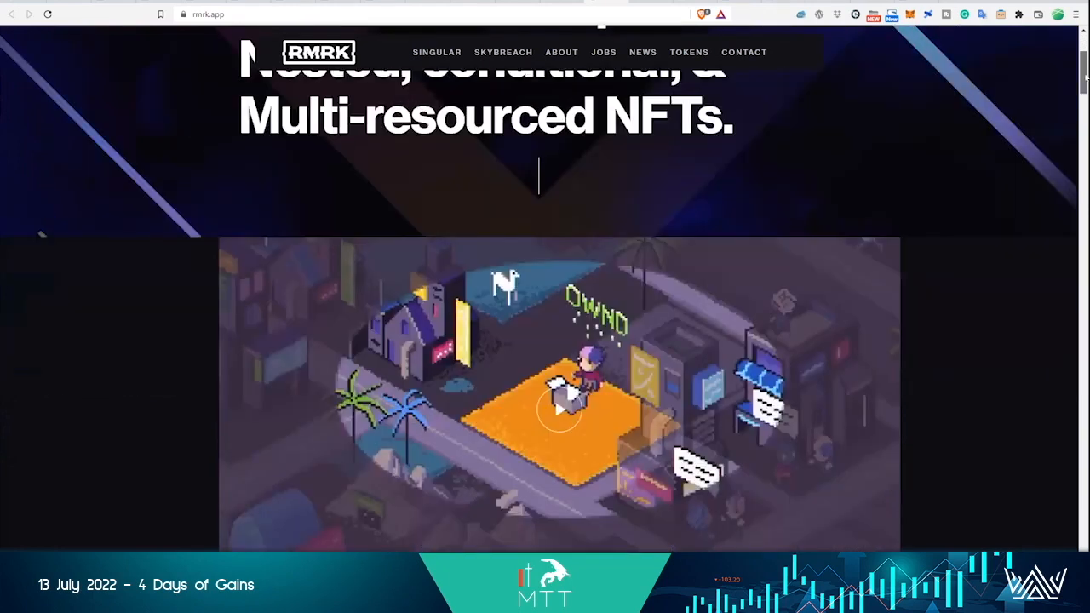
{"action": "scroll", "scroll_direction": "down", "scroll_amount": 3}
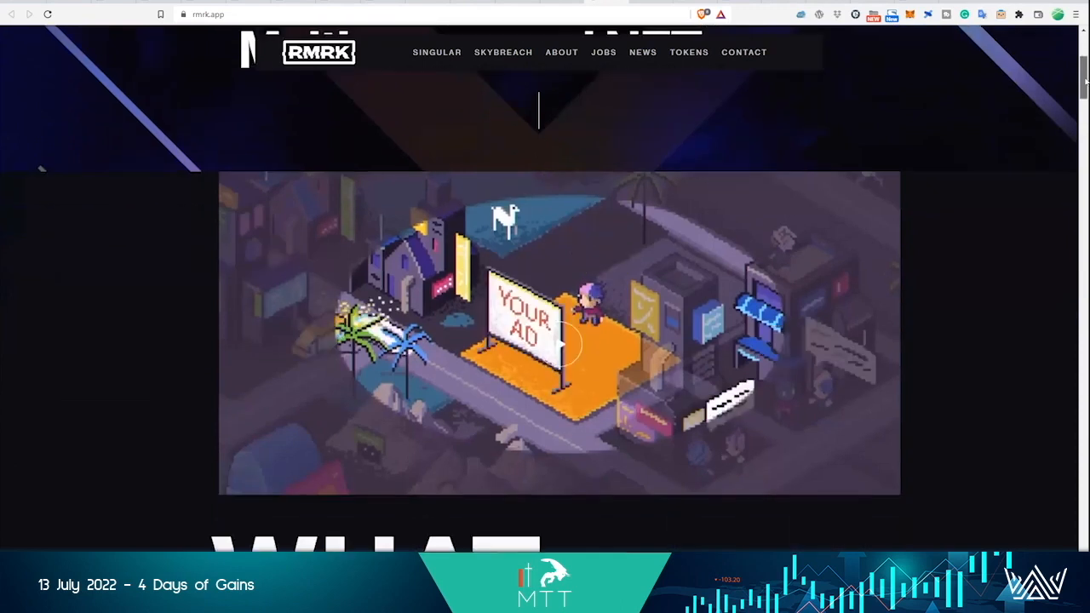
{"action": "scroll", "scroll_direction": "down", "scroll_amount": 3}
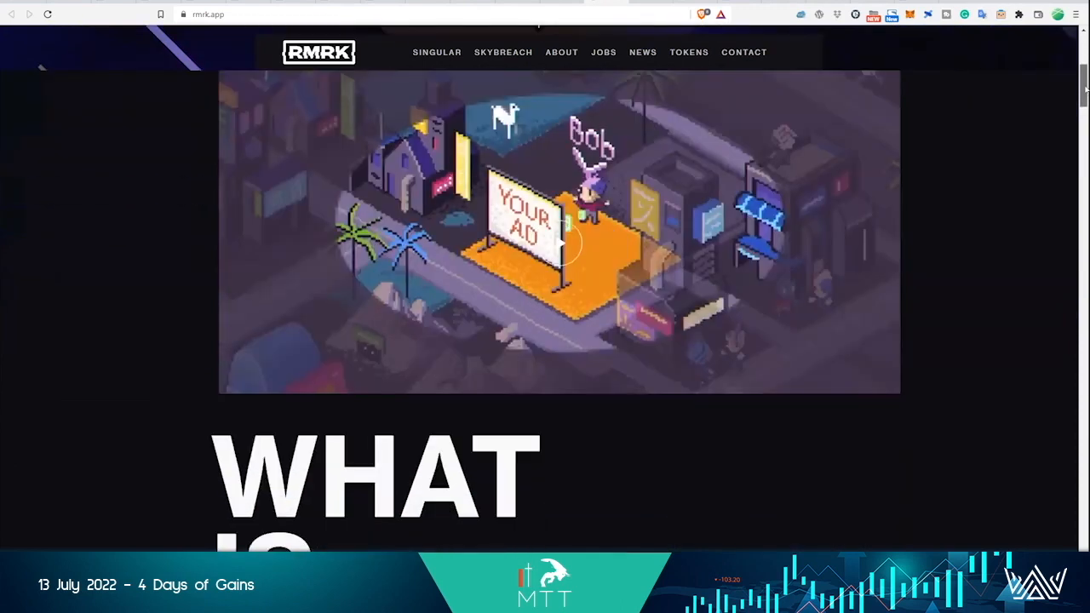
{"action": "scroll", "scroll_direction": "down", "scroll_amount": 3}
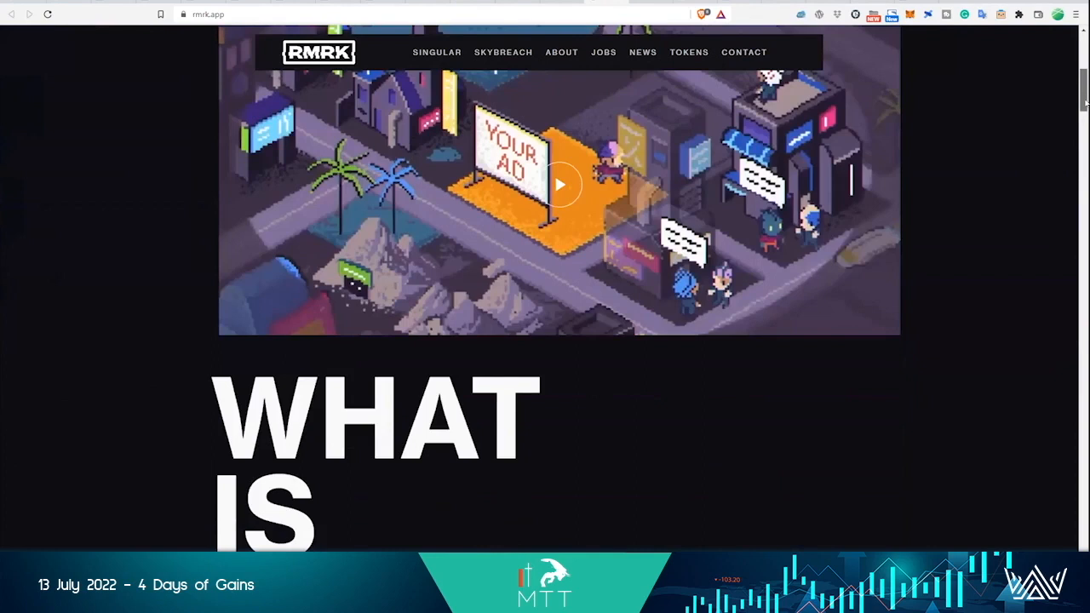
{"action": "scroll", "scroll_direction": "down", "scroll_amount": 3}
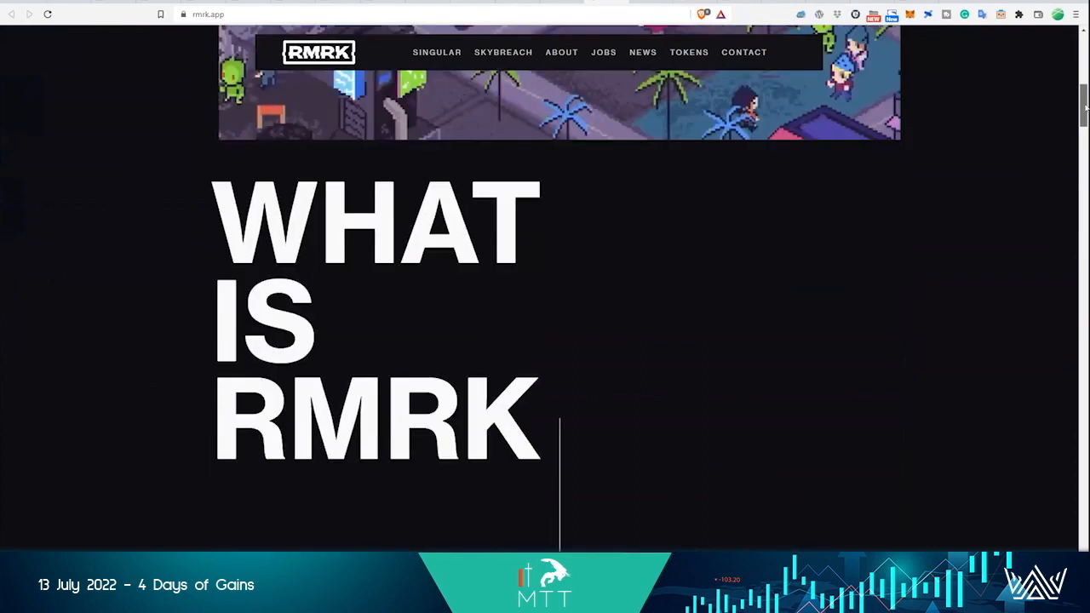
{"action": "scroll", "scroll_direction": "down", "scroll_amount": 3}
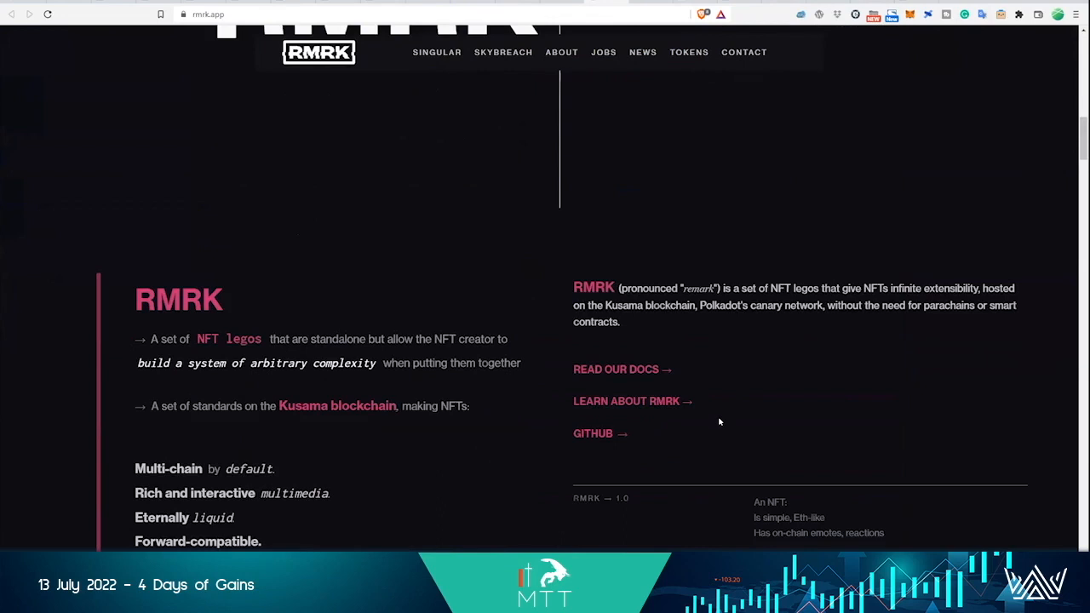
{"action": "scroll", "scroll_direction": "down", "scroll_amount": 3}
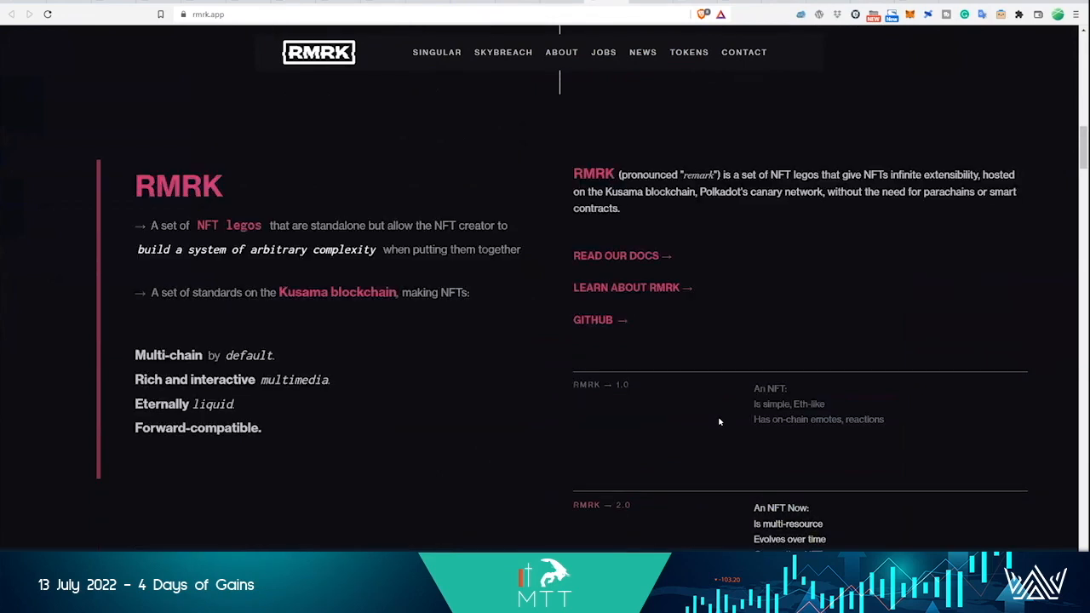
{"action": "scroll", "scroll_direction": "down", "scroll_amount": 3}
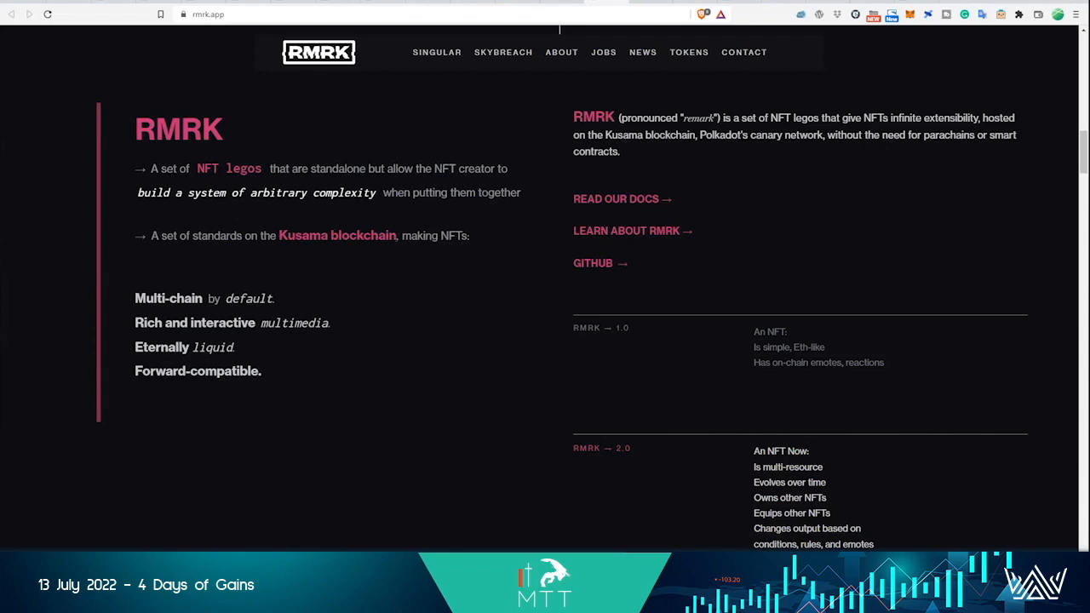
{"action": "mouse_move", "coordinate": [45, 304]}
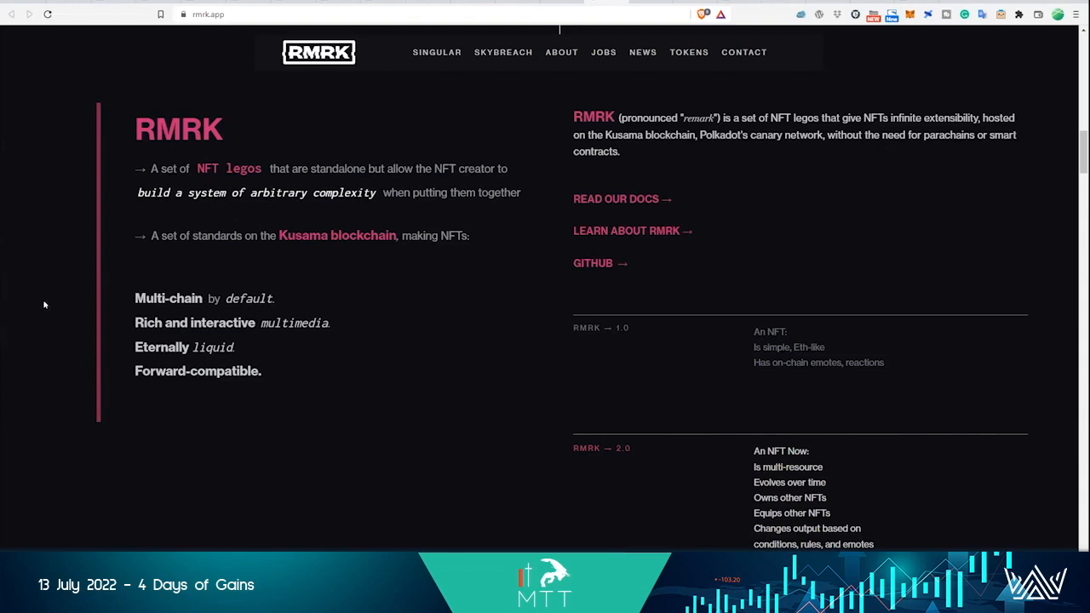
{"action": "mouse_move", "coordinate": [276, 432]}
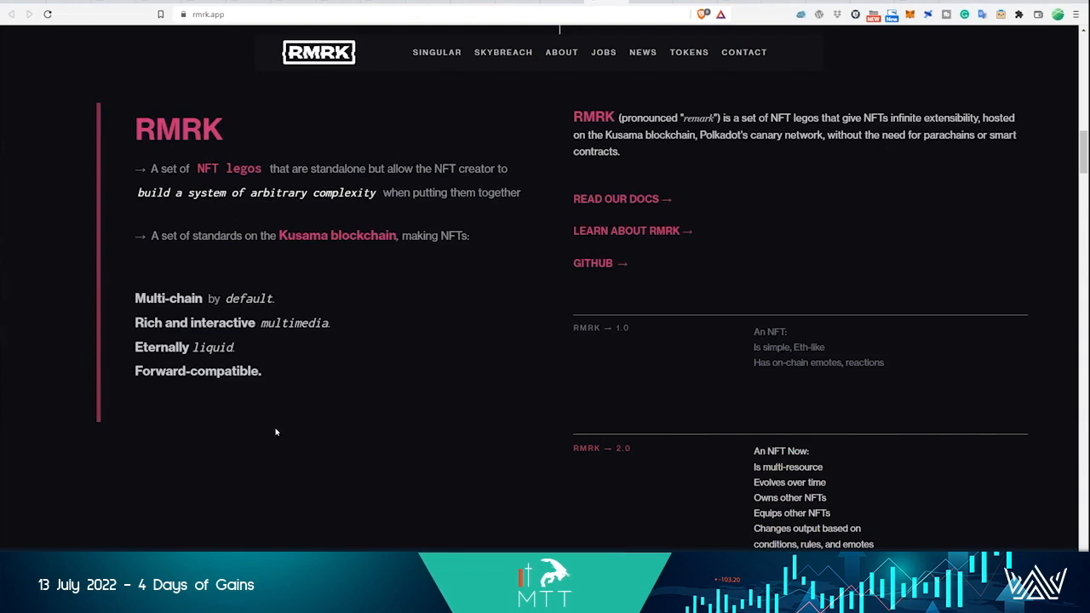
{"action": "mouse_move", "coordinate": [283, 432]}
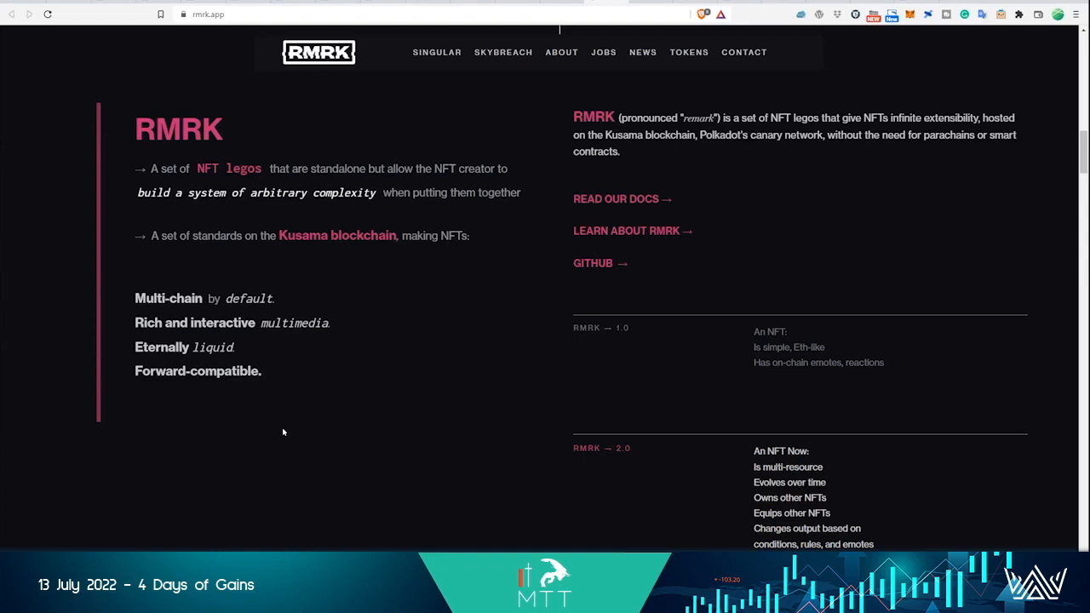
{"action": "mouse_move", "coordinate": [304, 460]}
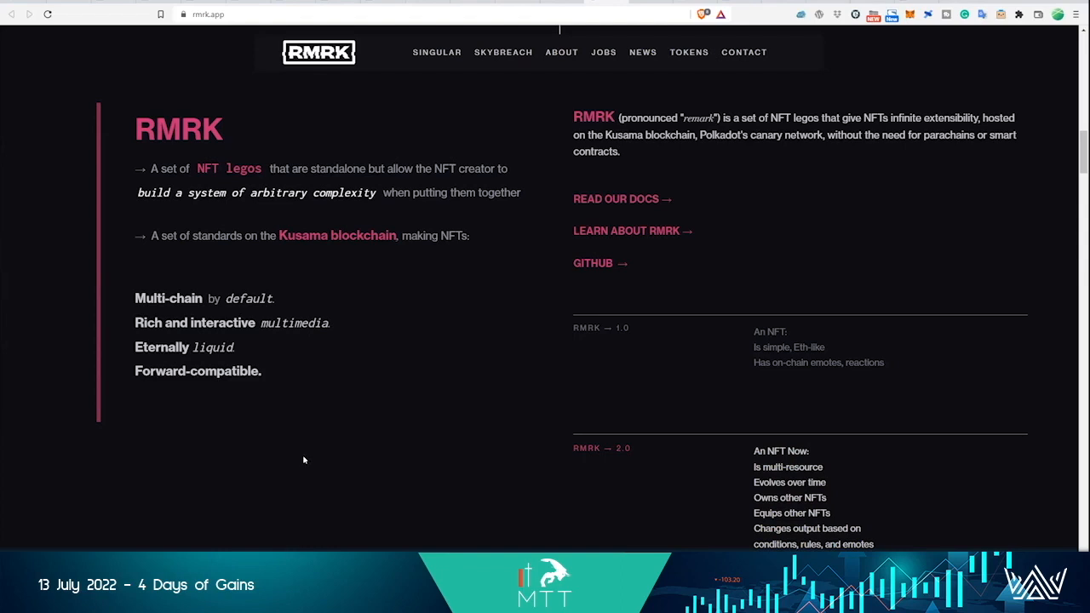
{"action": "mouse_move", "coordinate": [335, 457]}
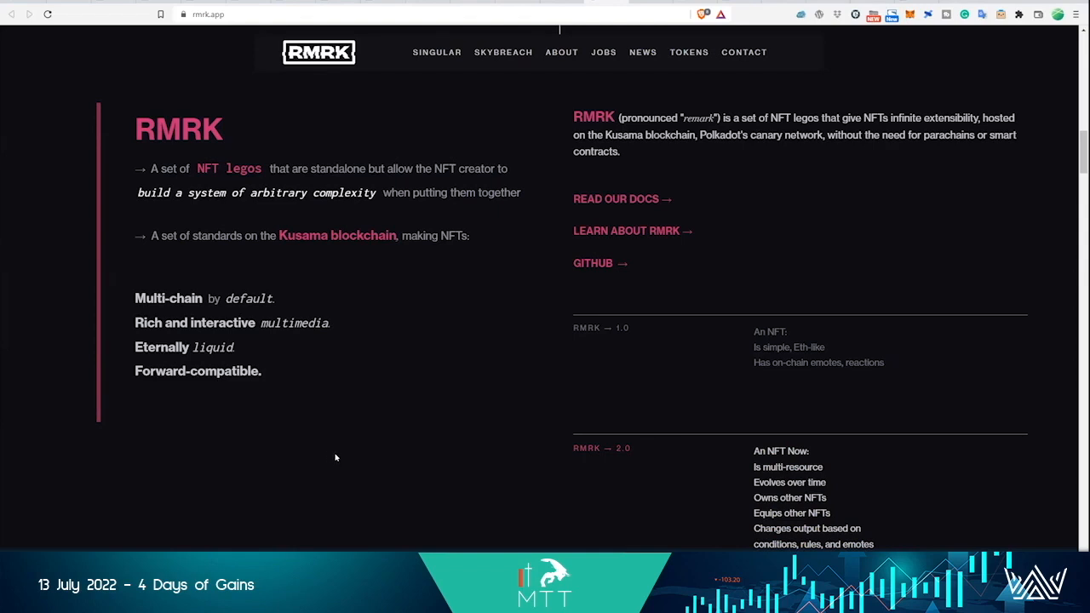
{"action": "mouse_move", "coordinate": [362, 453]}
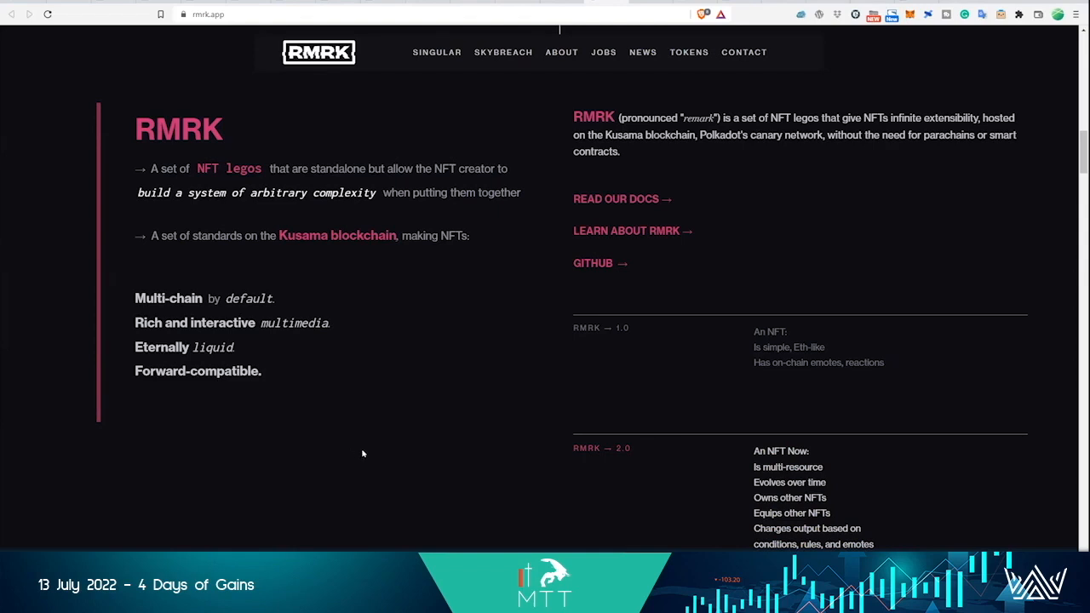
{"action": "mouse_move", "coordinate": [366, 457]}
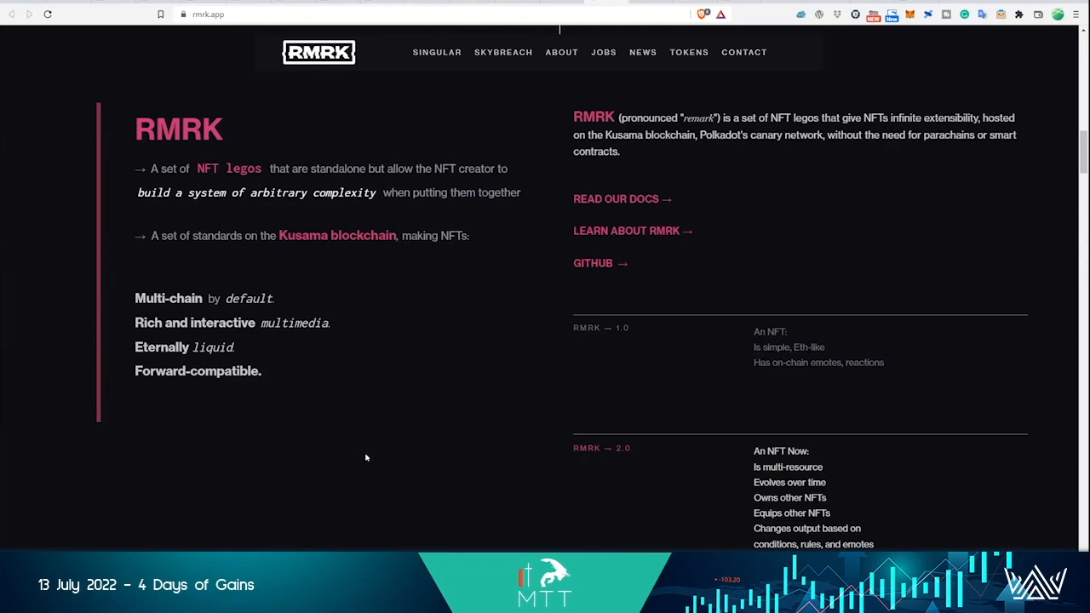
{"action": "mouse_move", "coordinate": [372, 514]}
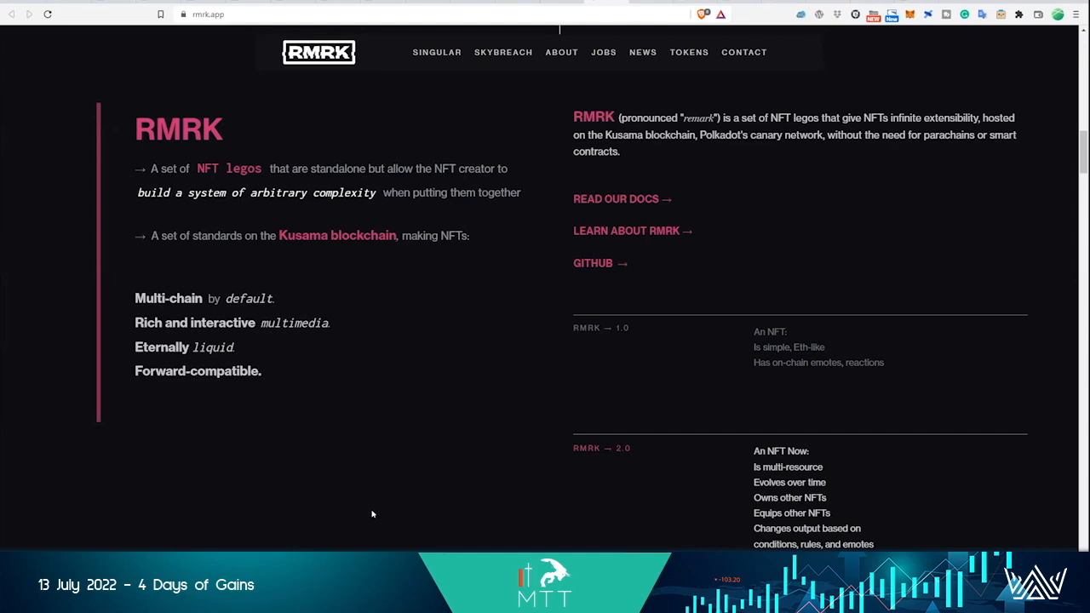